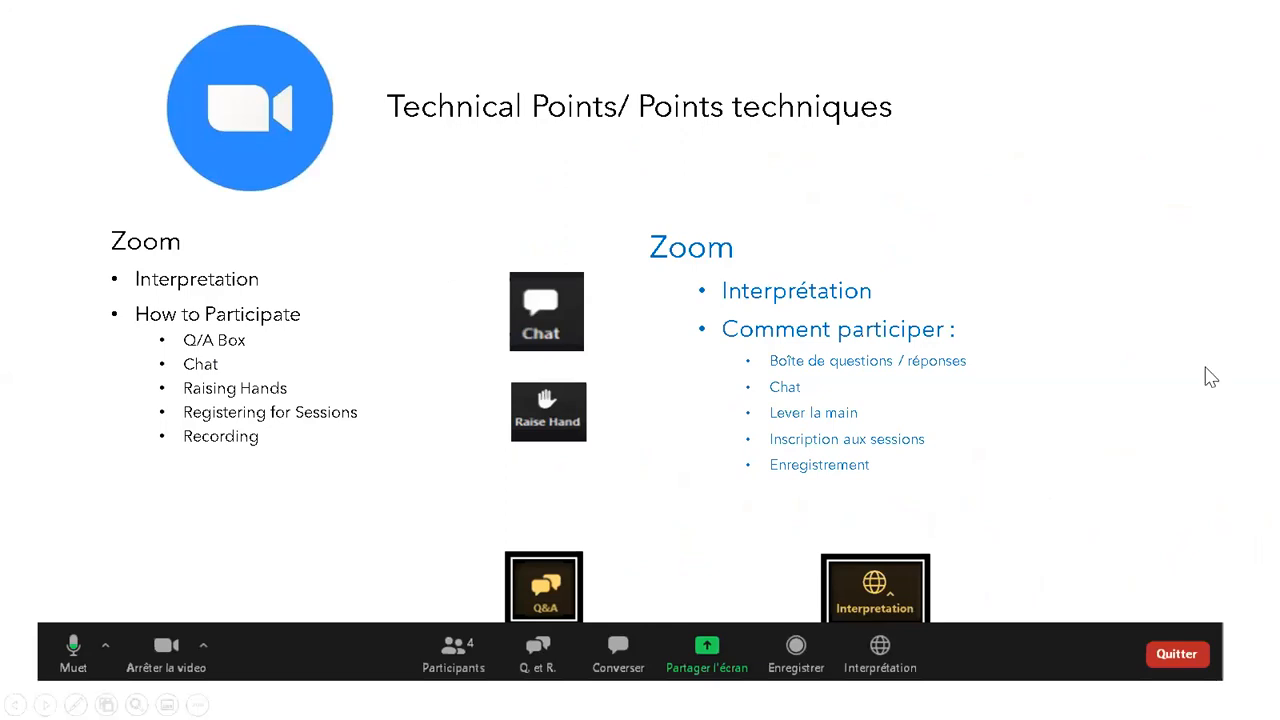
pyautogui.moveTo(1184, 452)
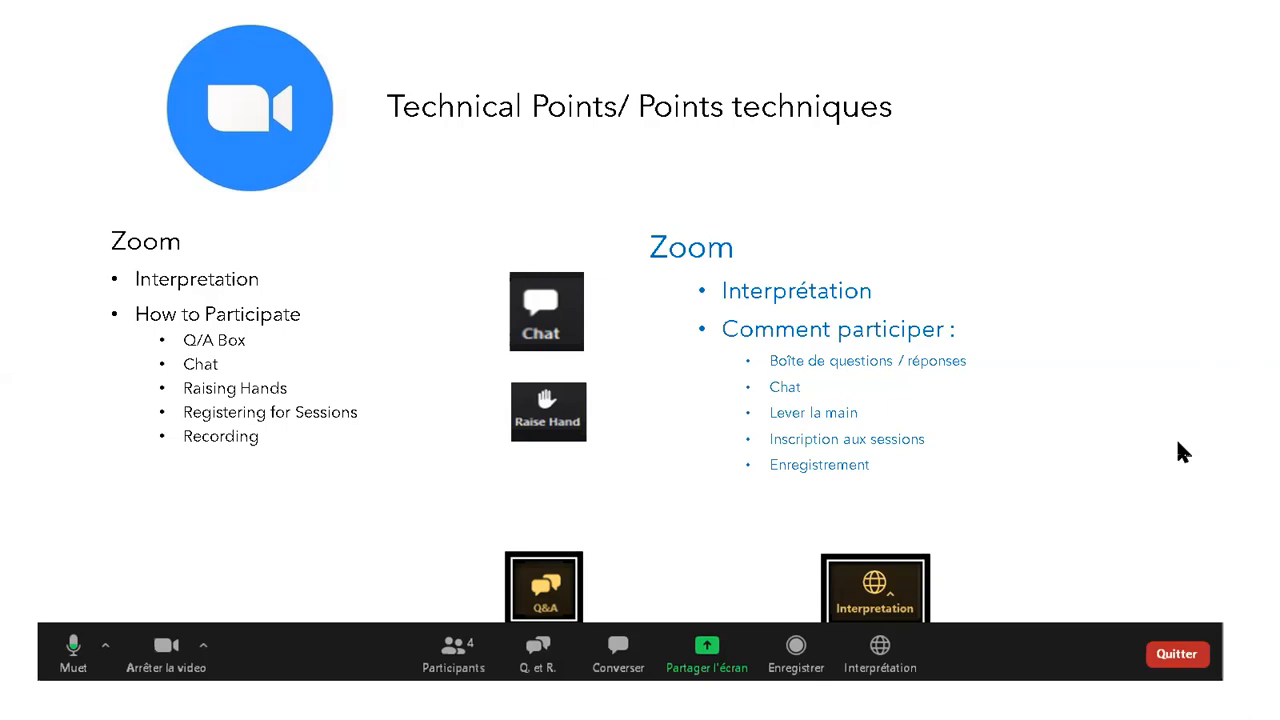